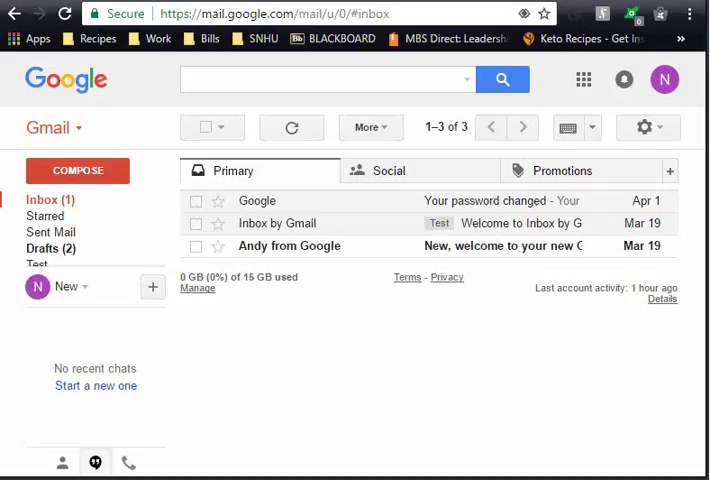
mouse_move(450, 264)
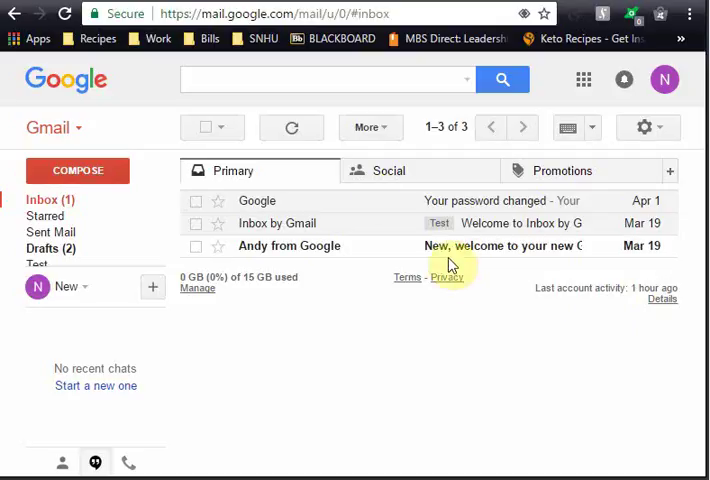
mouse_move(392, 250)
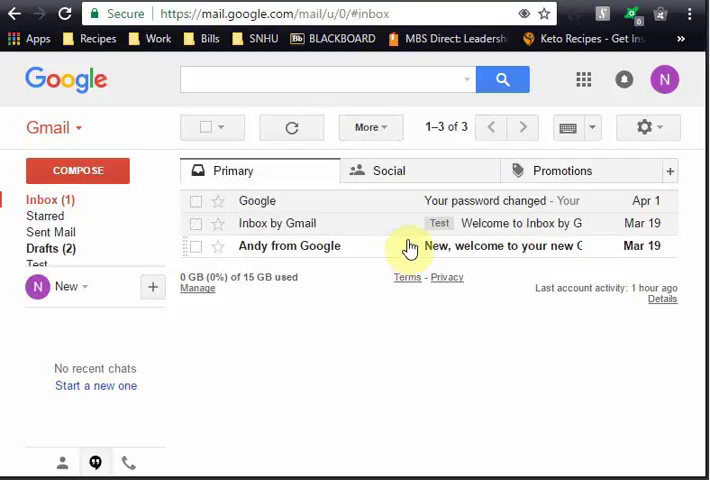
mouse_move(248, 232)
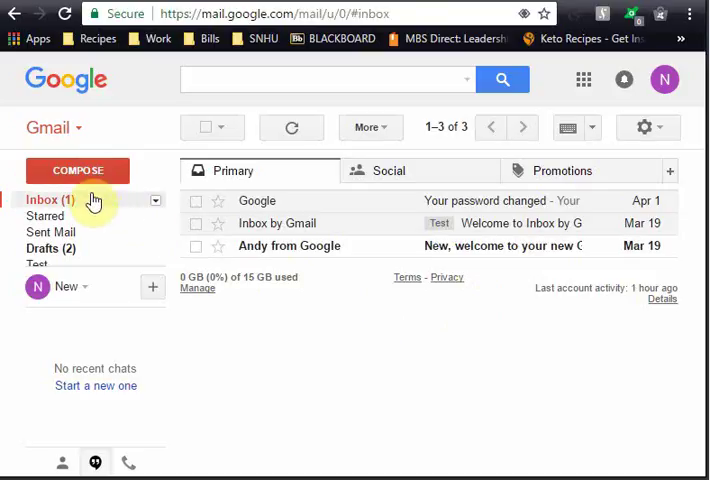
Reach the Signature section of Gmail's General settings after dismissing an empty compose window
click(76, 170)
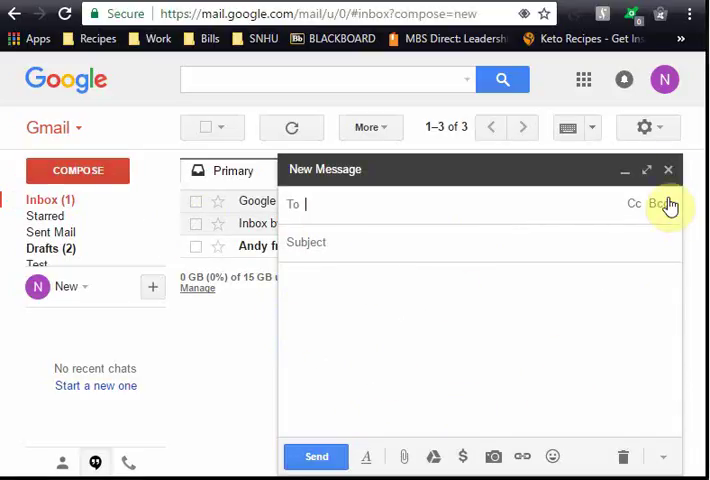
click(668, 168)
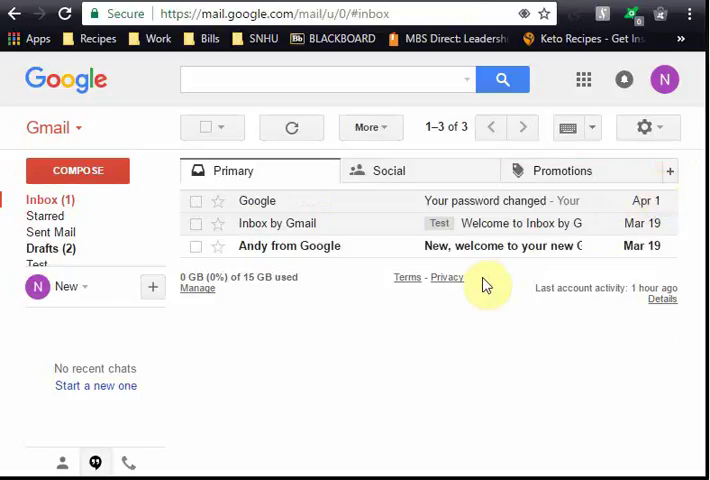
click(644, 128)
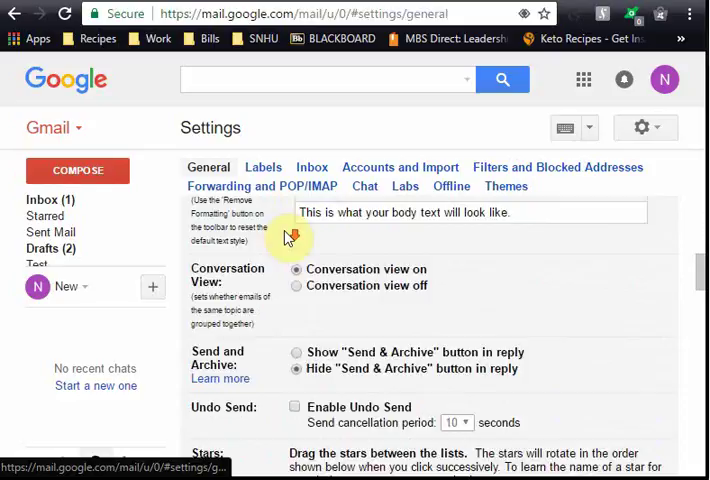
scroll(down, 3)
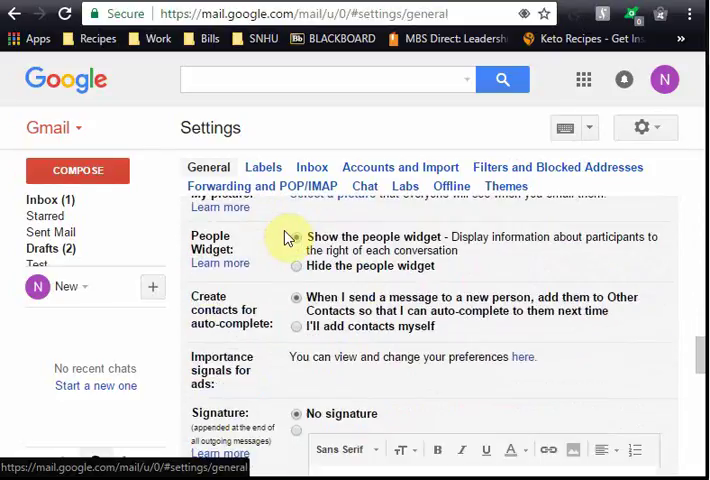
scroll(down, 3)
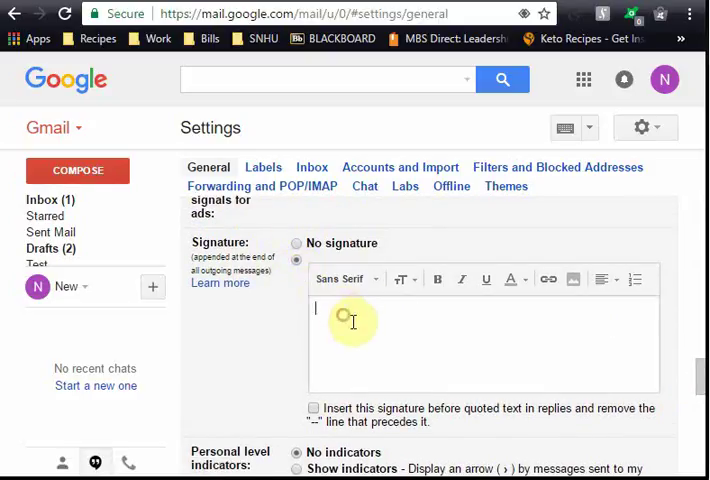
Write a two-line signature: 'Test Signature' then 'Enter my text here.'
text(Test)
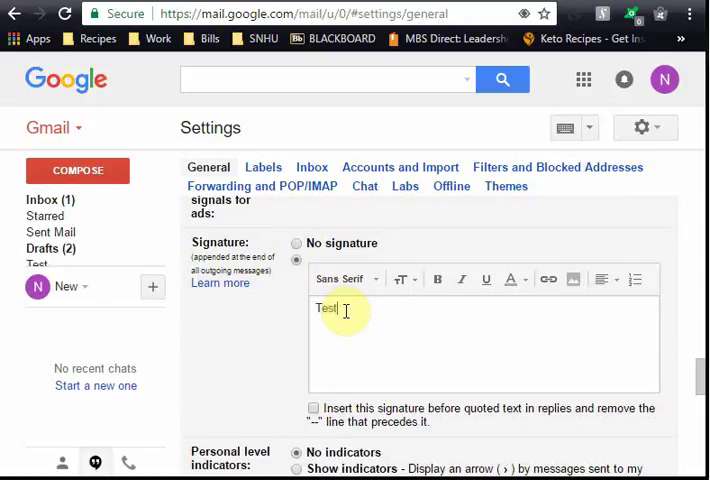
text(Sig)
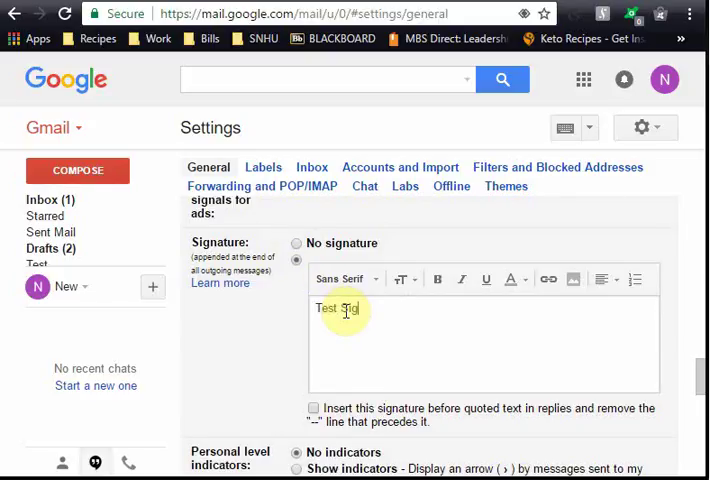
text(nature)
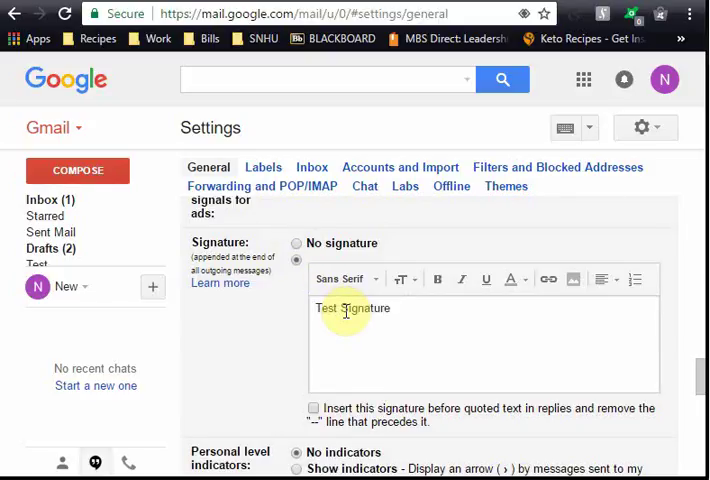
text(Enter)
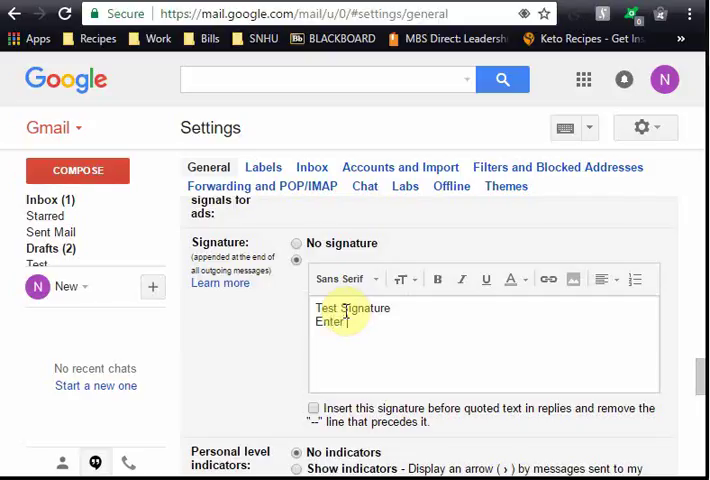
text(my text here.)
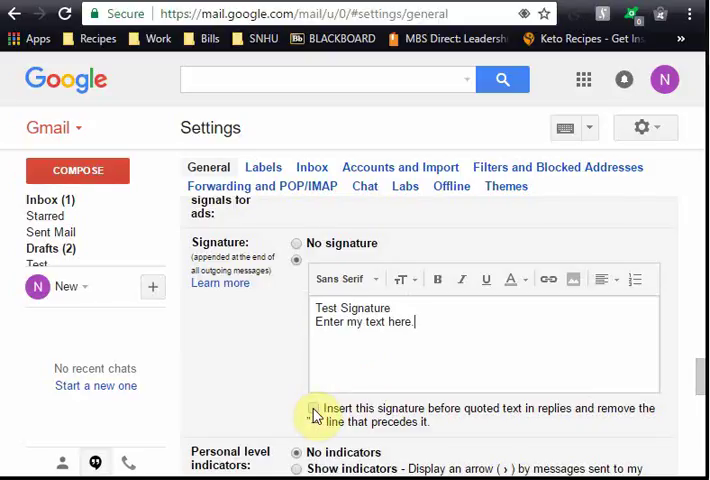
Set the signature to go above quoted text in replies and save changes
click(312, 408)
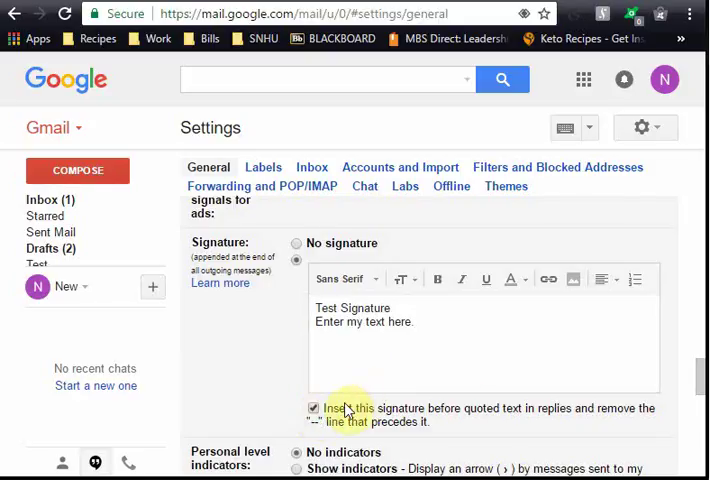
mouse_move(292, 348)
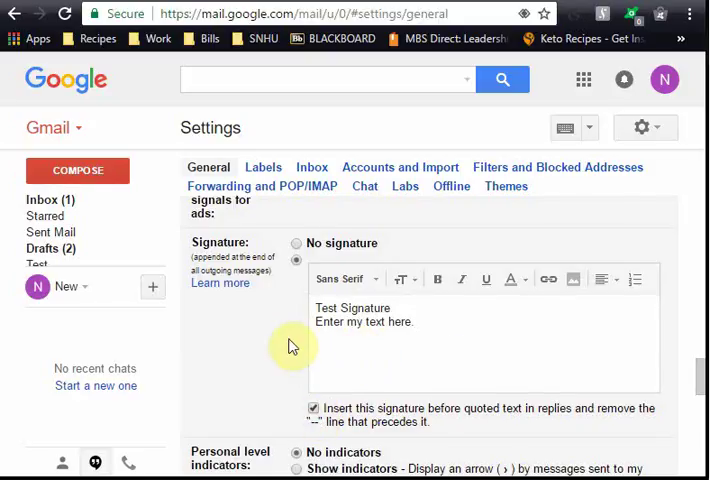
scroll(down, 3)
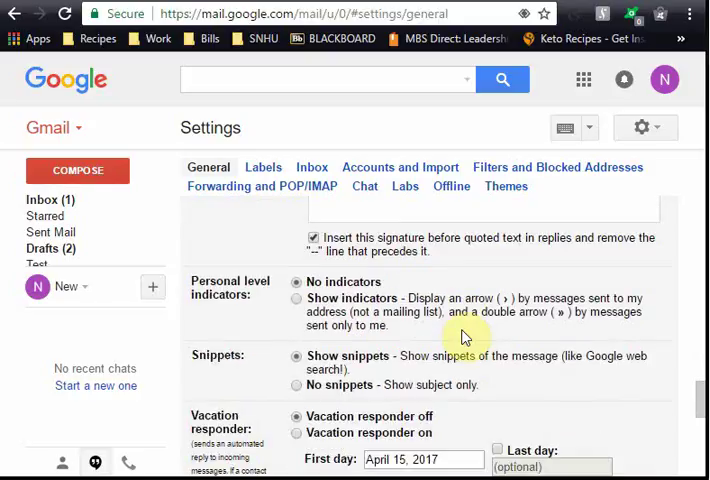
click(398, 254)
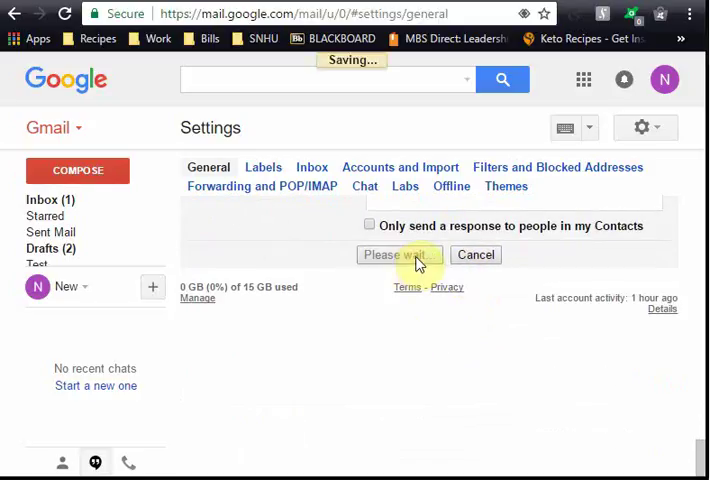
click(398, 254)
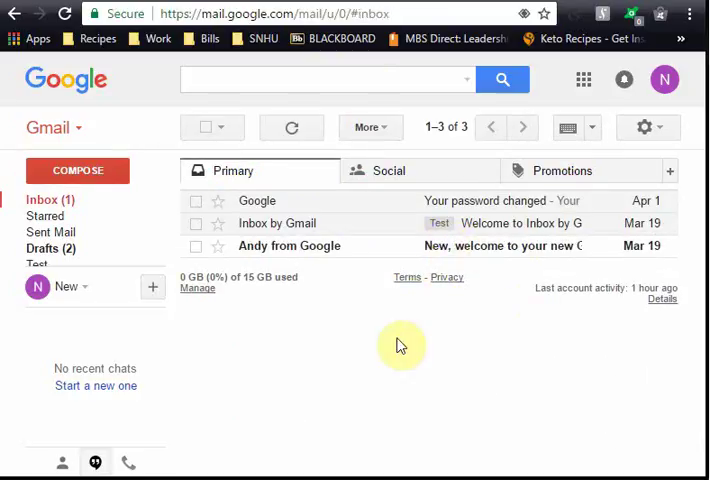
click(76, 170)
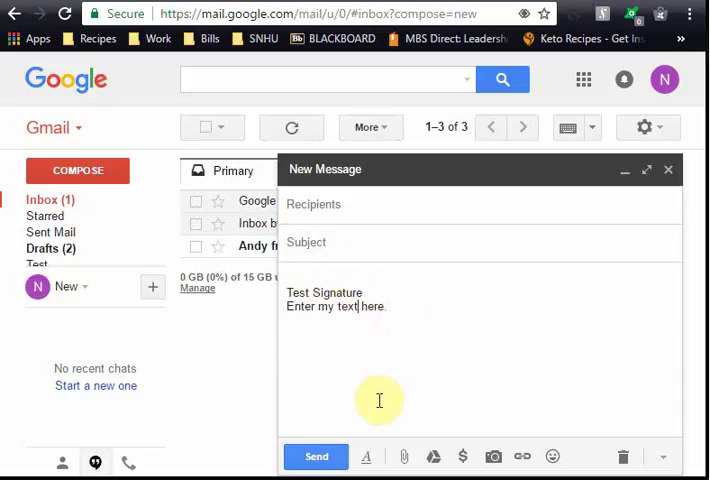
mouse_move(428, 352)
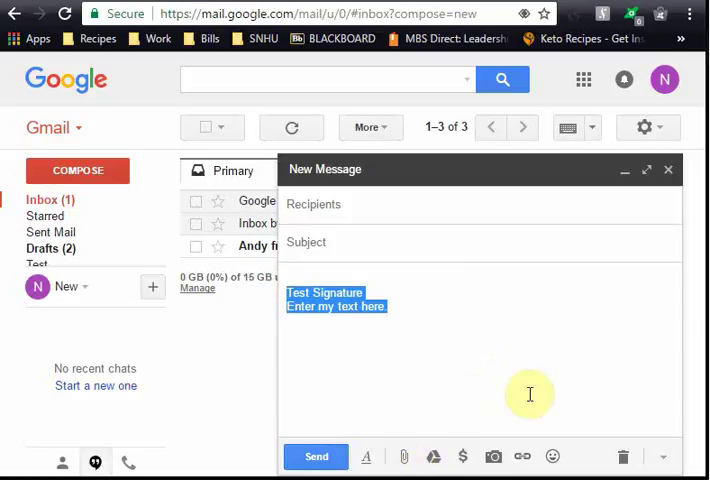
click(668, 168)
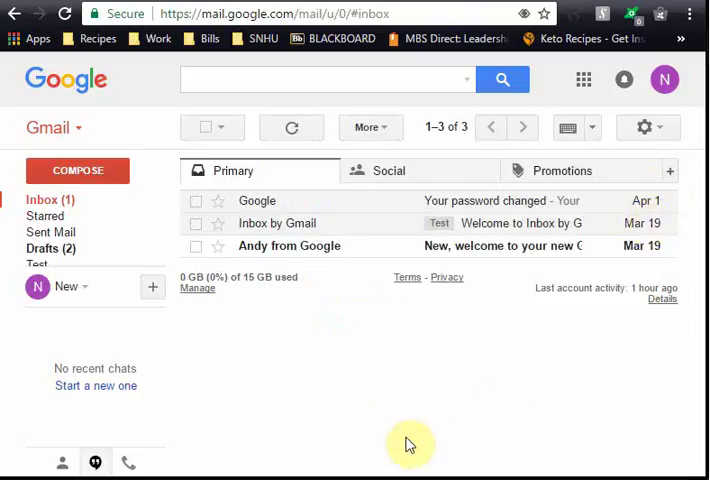